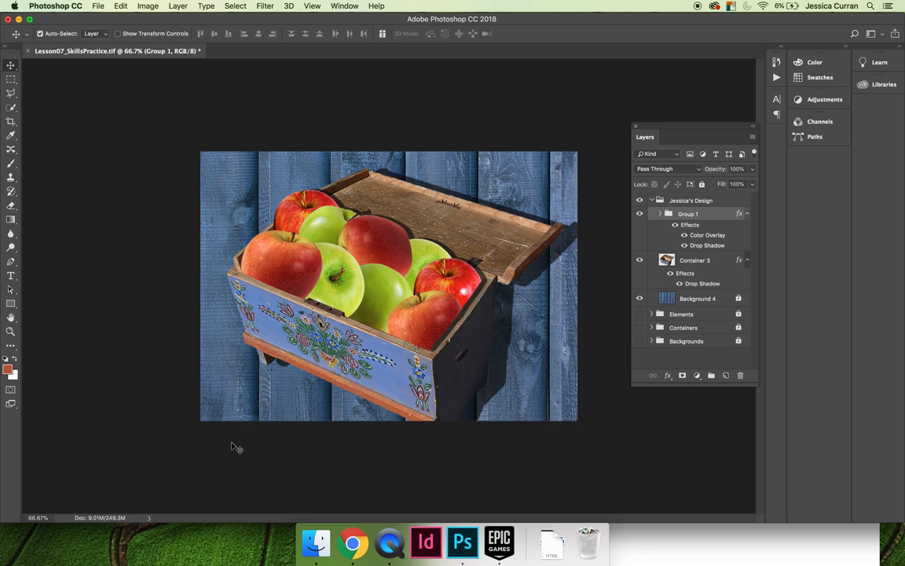
{"action": "mouse_move", "coordinate": [657, 547]}
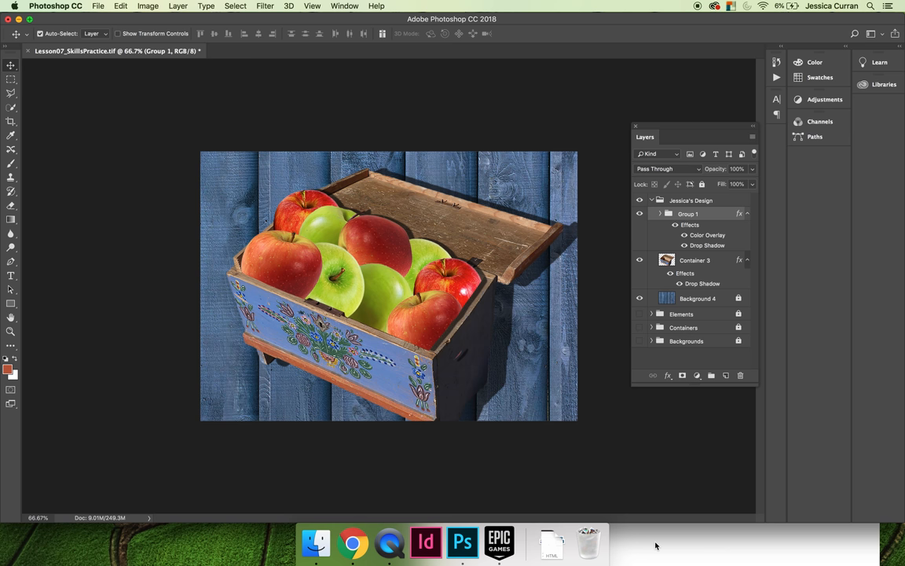
Bring up a Finder window showing the Desktop and its three folders
{"action": "left_click", "coordinate": [316, 542]}
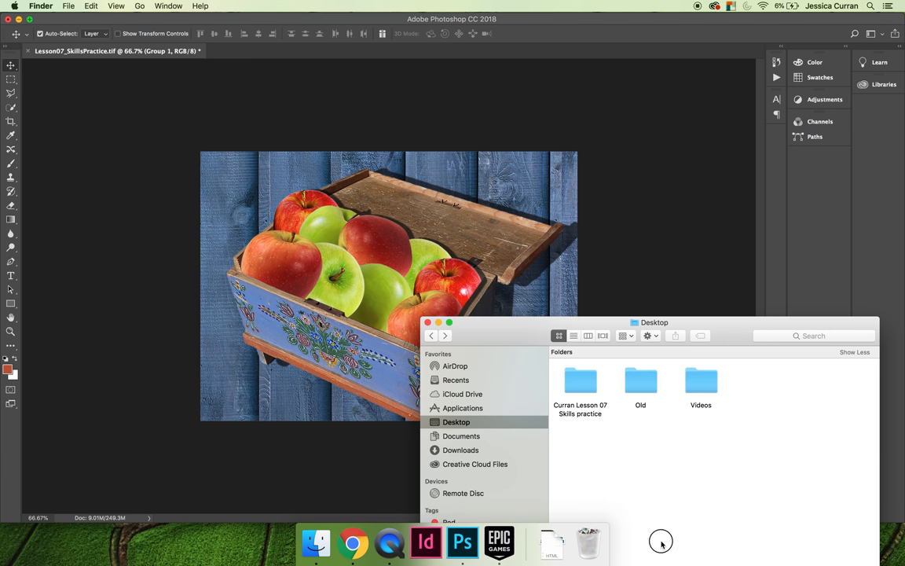
{"action": "mouse_move", "coordinate": [638, 480]}
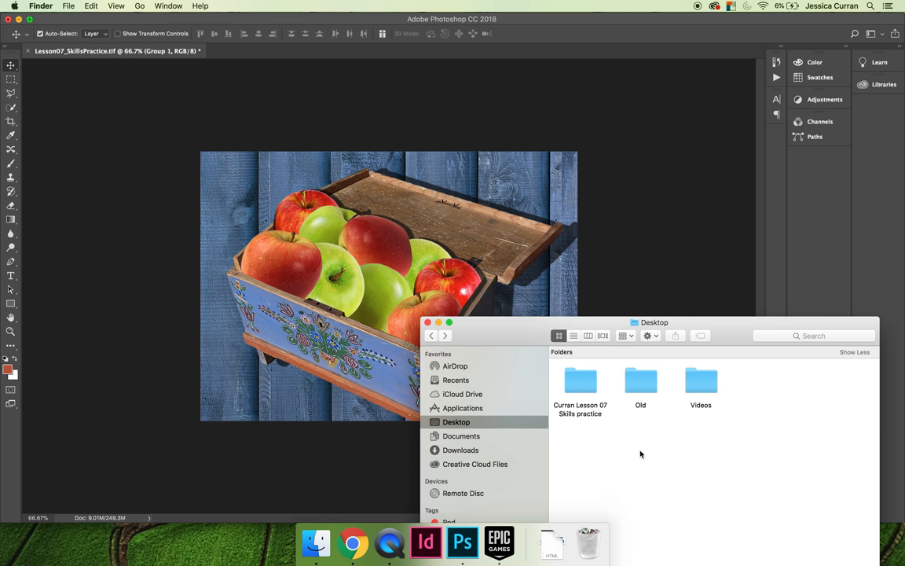
{"action": "mouse_move", "coordinate": [552, 385]}
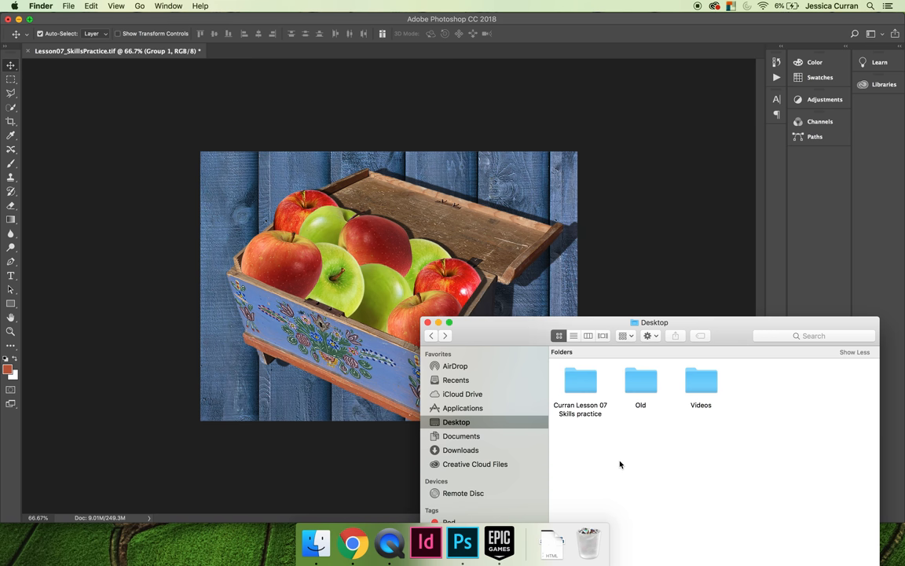
Open the Lesson 07 Skills practice folder and review its PSD, TIF and PNG copies
{"action": "double_click", "coordinate": [580, 382]}
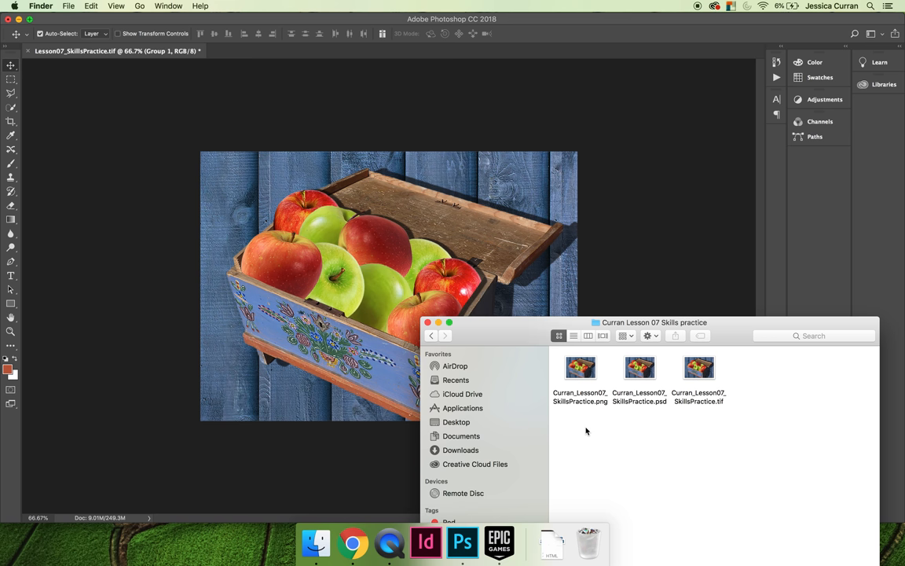
{"action": "left_click", "coordinate": [639, 368]}
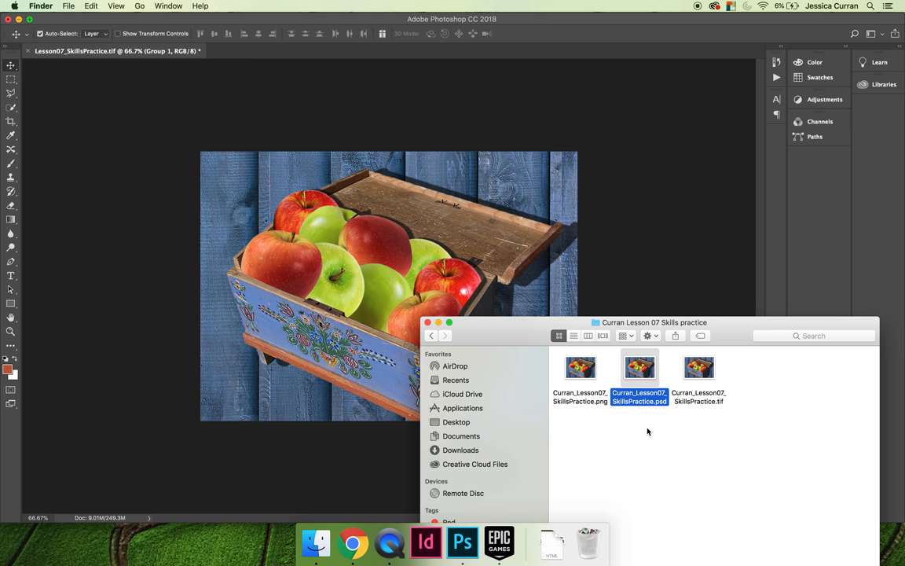
{"action": "mouse_move", "coordinate": [712, 418]}
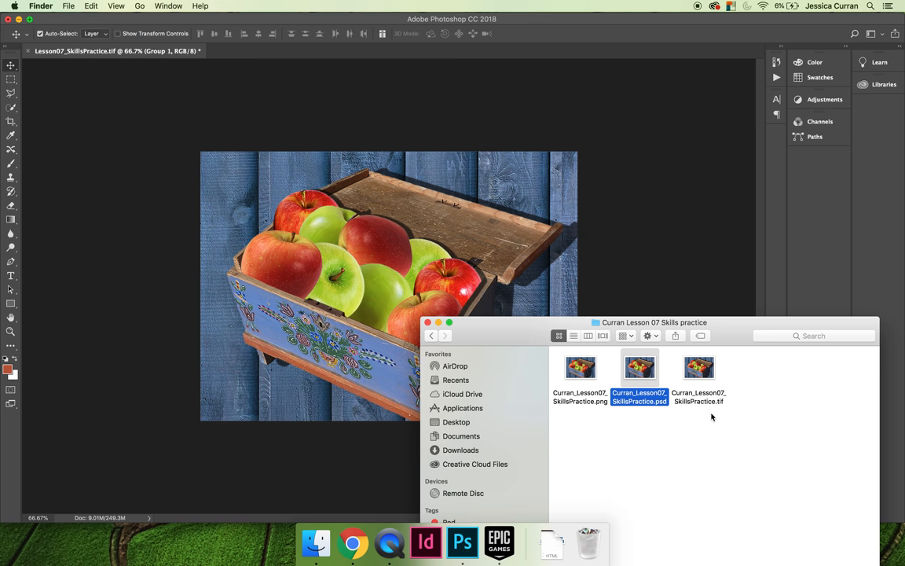
{"action": "left_click", "coordinate": [697, 368]}
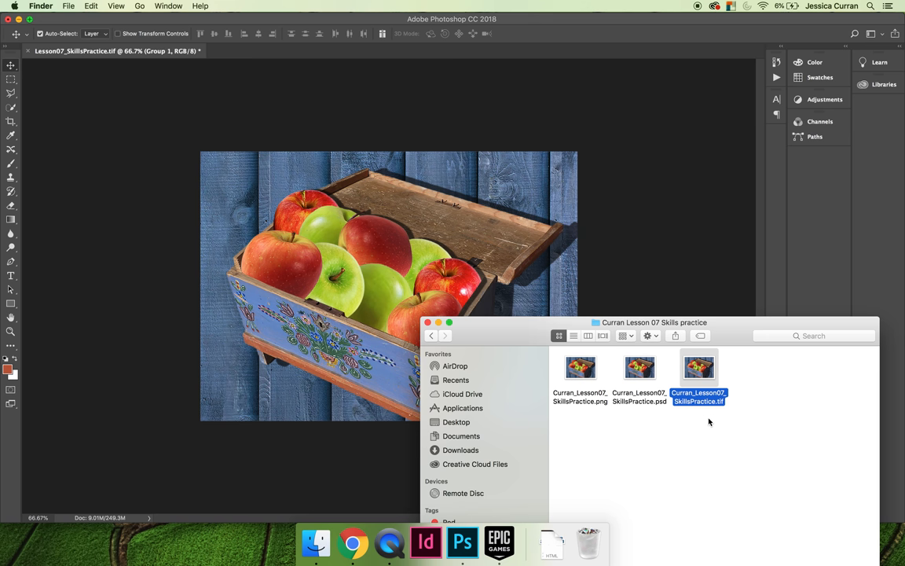
{"action": "mouse_move", "coordinate": [618, 428]}
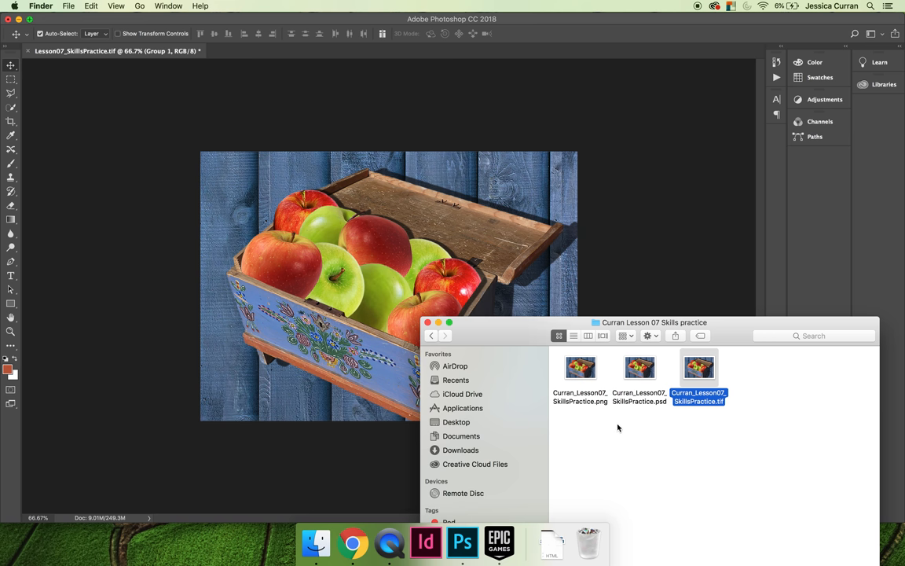
{"action": "left_click", "coordinate": [580, 367]}
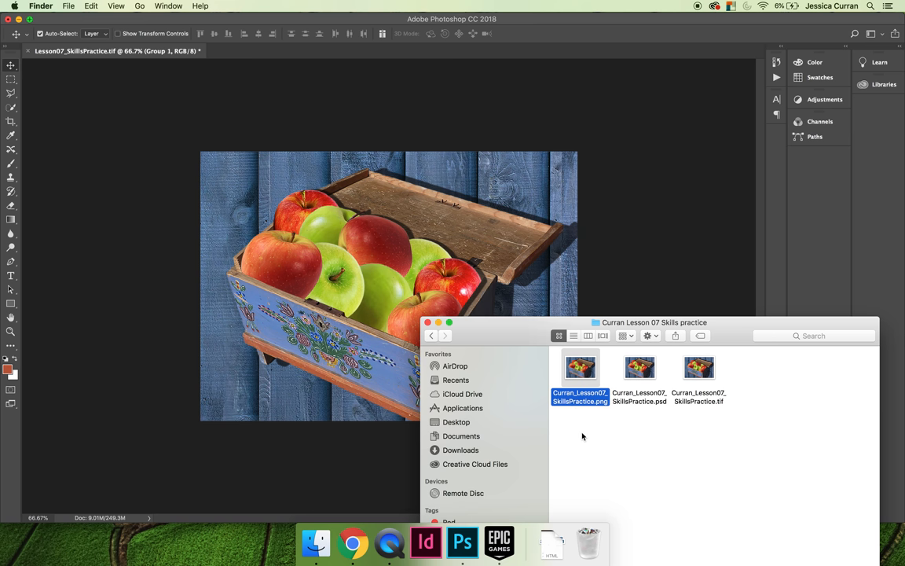
{"action": "mouse_move", "coordinate": [591, 434]}
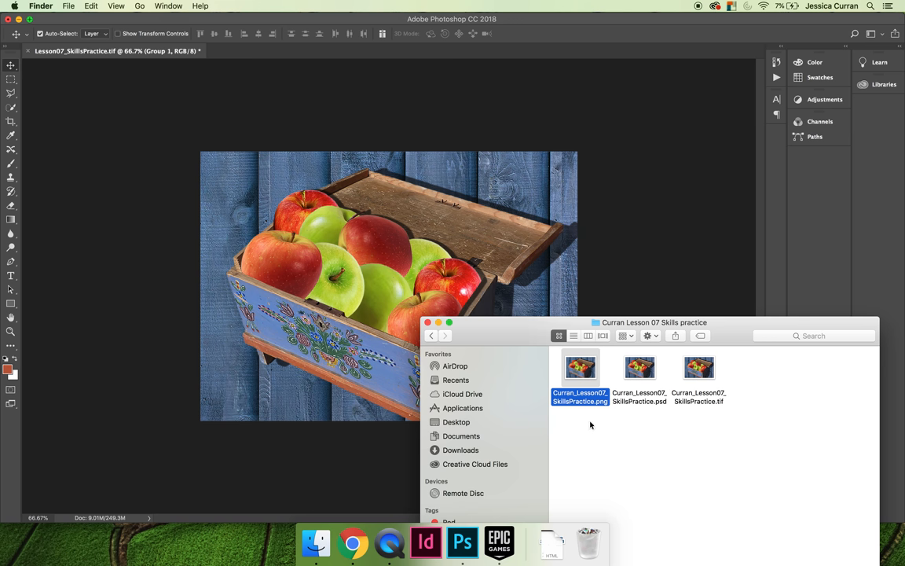
{"action": "mouse_move", "coordinate": [165, 176]}
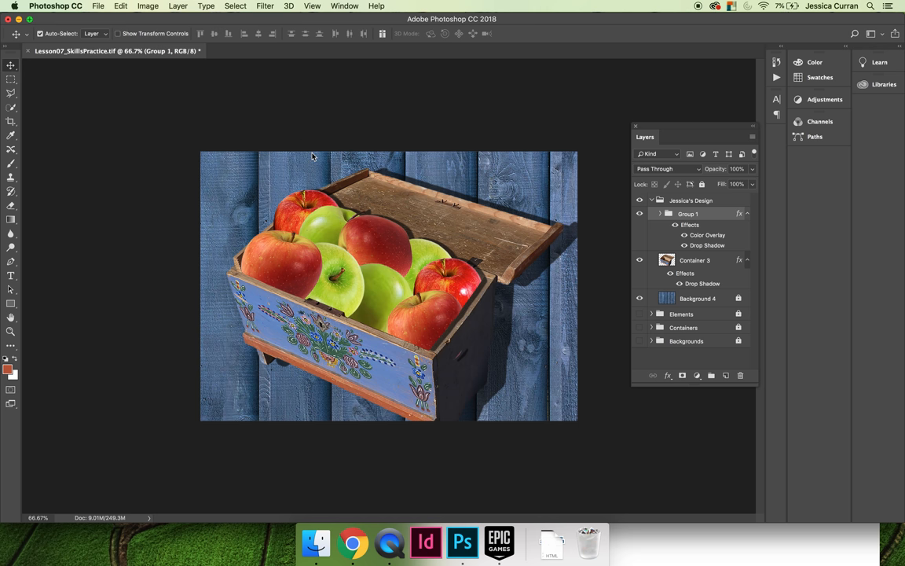
Review the photo's 2100 × 1500 px image size without changing it
{"action": "left_click", "coordinate": [148, 6]}
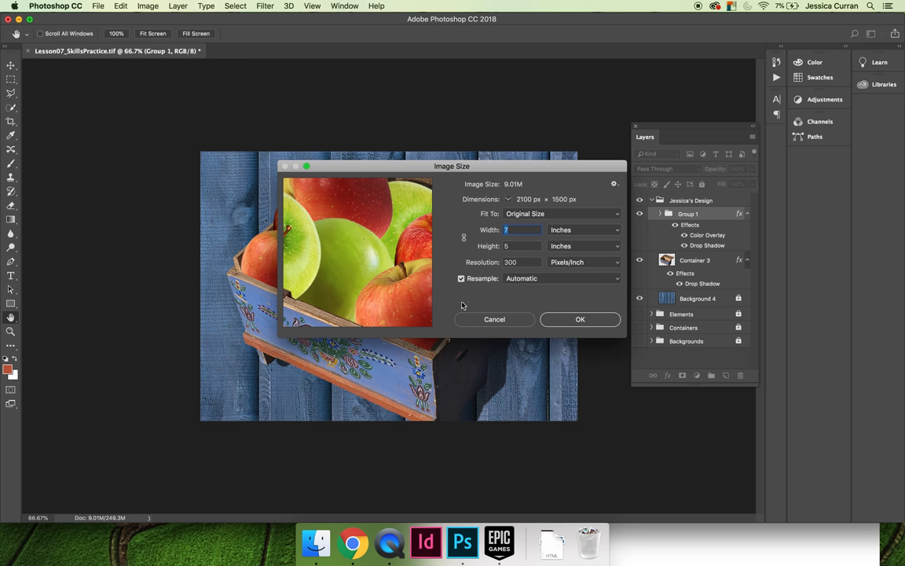
{"action": "left_click", "coordinate": [580, 319]}
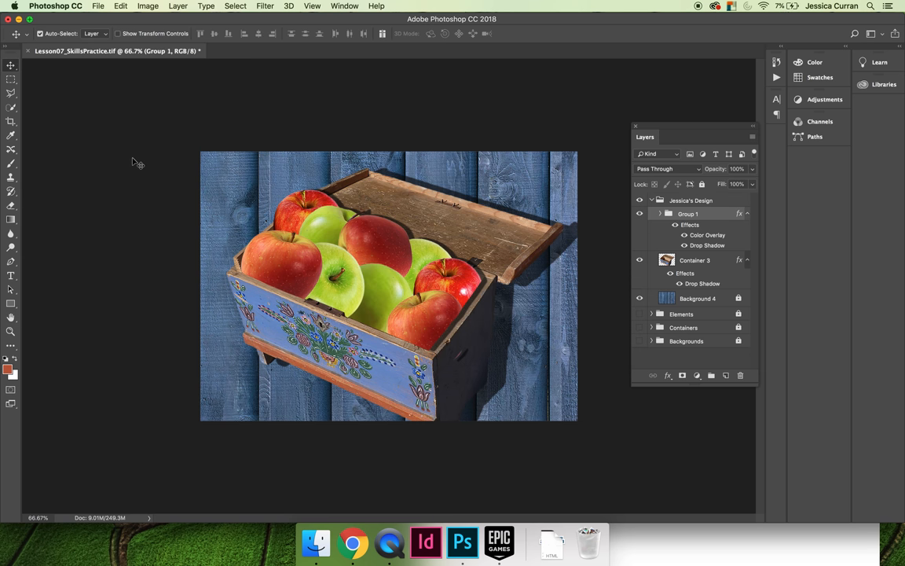
Crop the apple crate photo to a small 72 px/in low-resolution image
{"action": "left_click", "coordinate": [11, 121]}
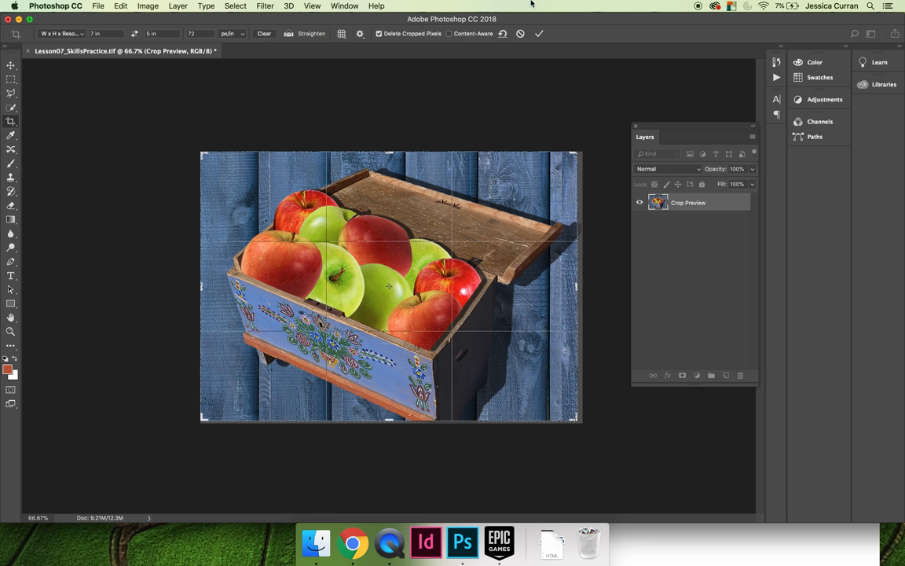
{"action": "left_click", "coordinate": [539, 33]}
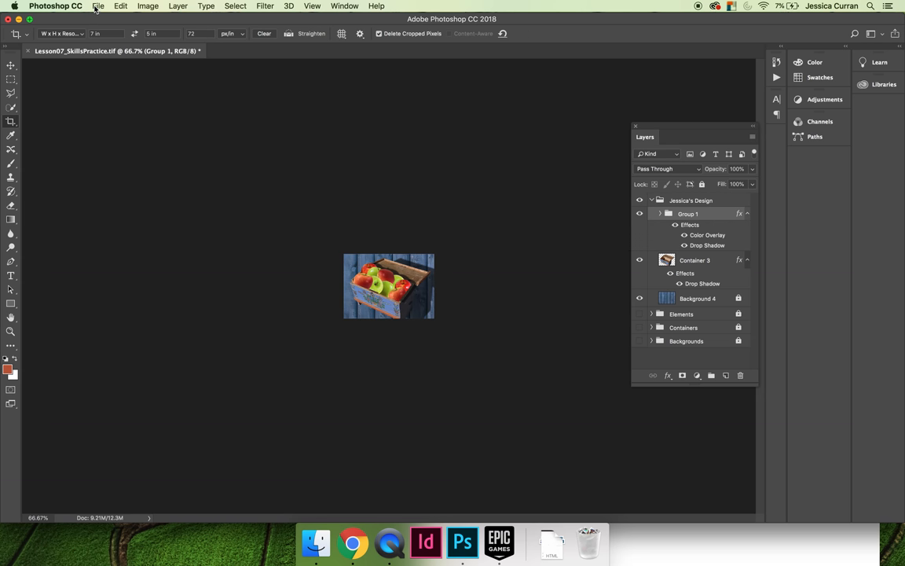
Save the cropped image as a PNG with SMALL added to its name in the Lesson 07 folder
{"action": "left_click", "coordinate": [97, 6]}
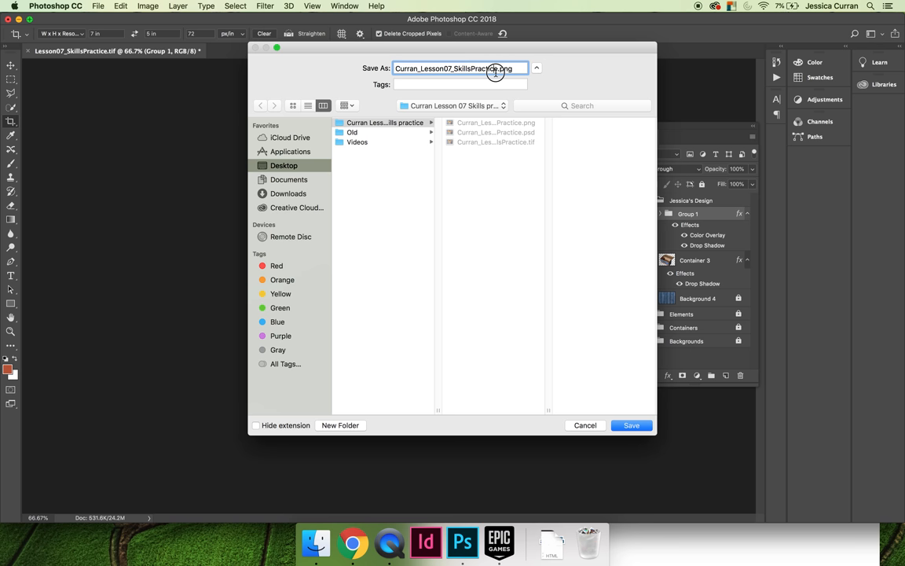
{"action": "type", "text": "_W"}
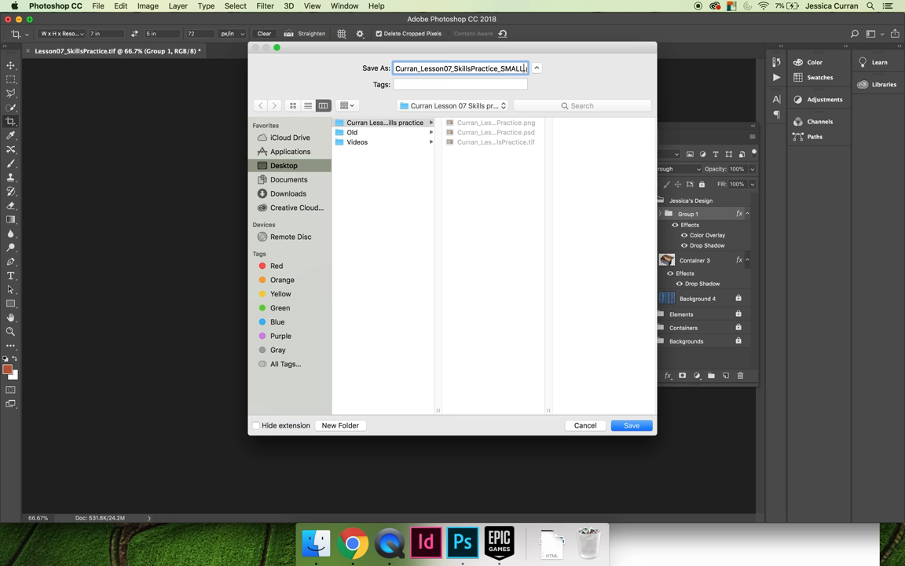
{"action": "left_click", "coordinate": [632, 424]}
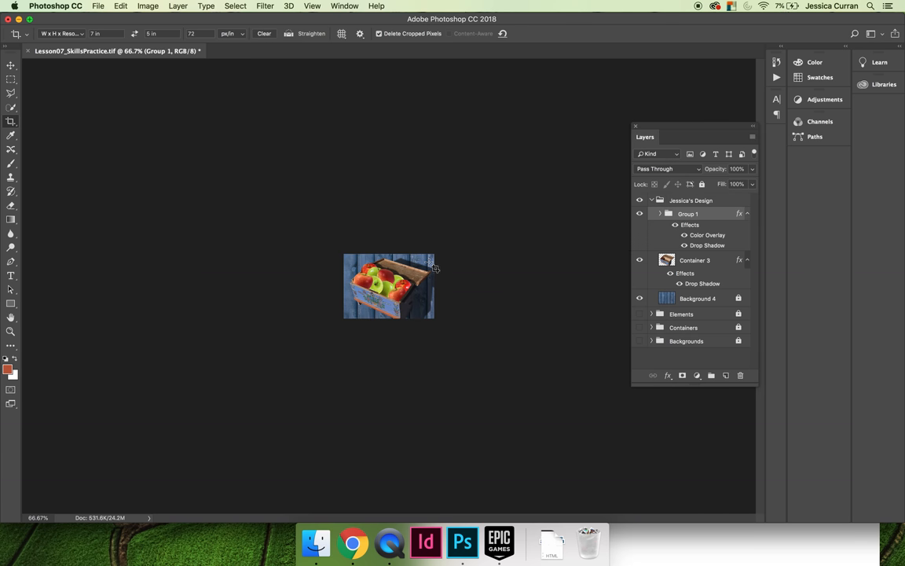
{"action": "mouse_move", "coordinate": [415, 268]}
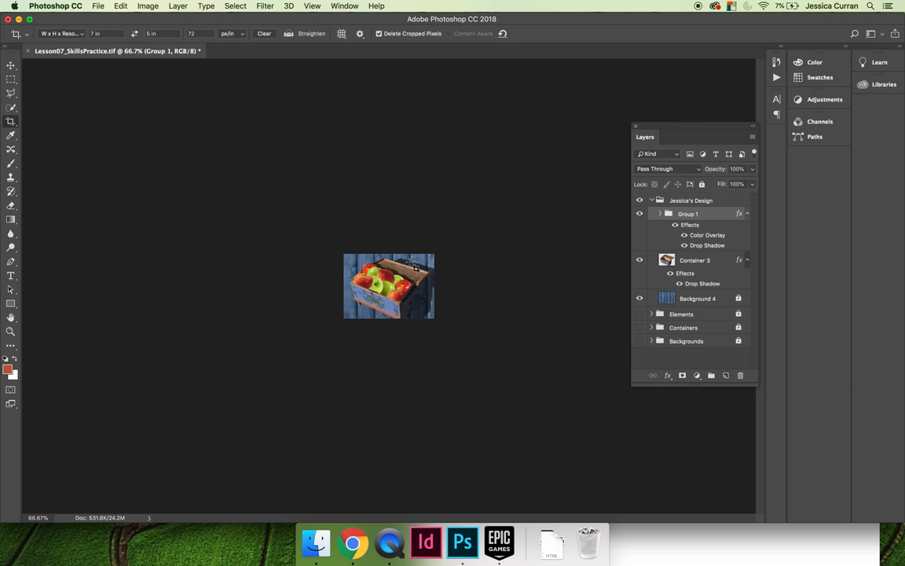